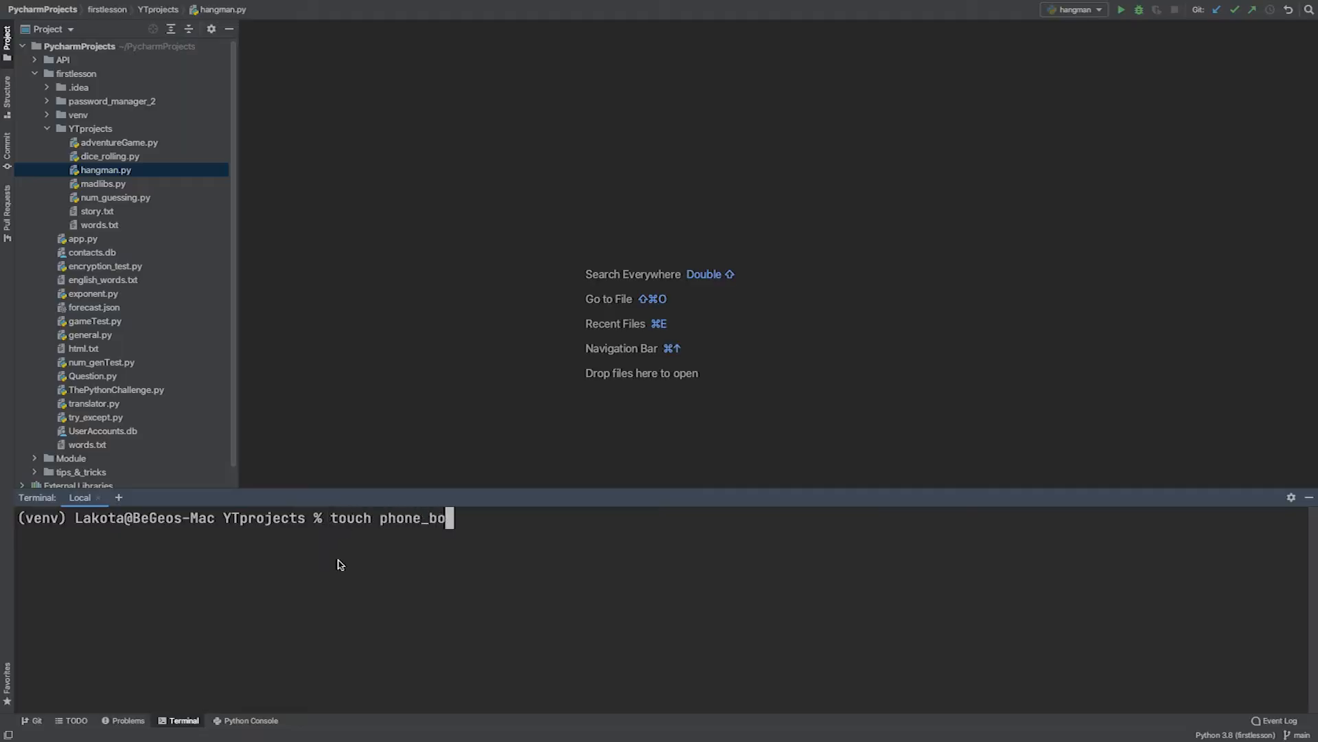
- Create phone_book.py importing sqlite3 and connecting with conn = sqlite3.connect("contacts.db")
{"action": "key", "text": "Return"}
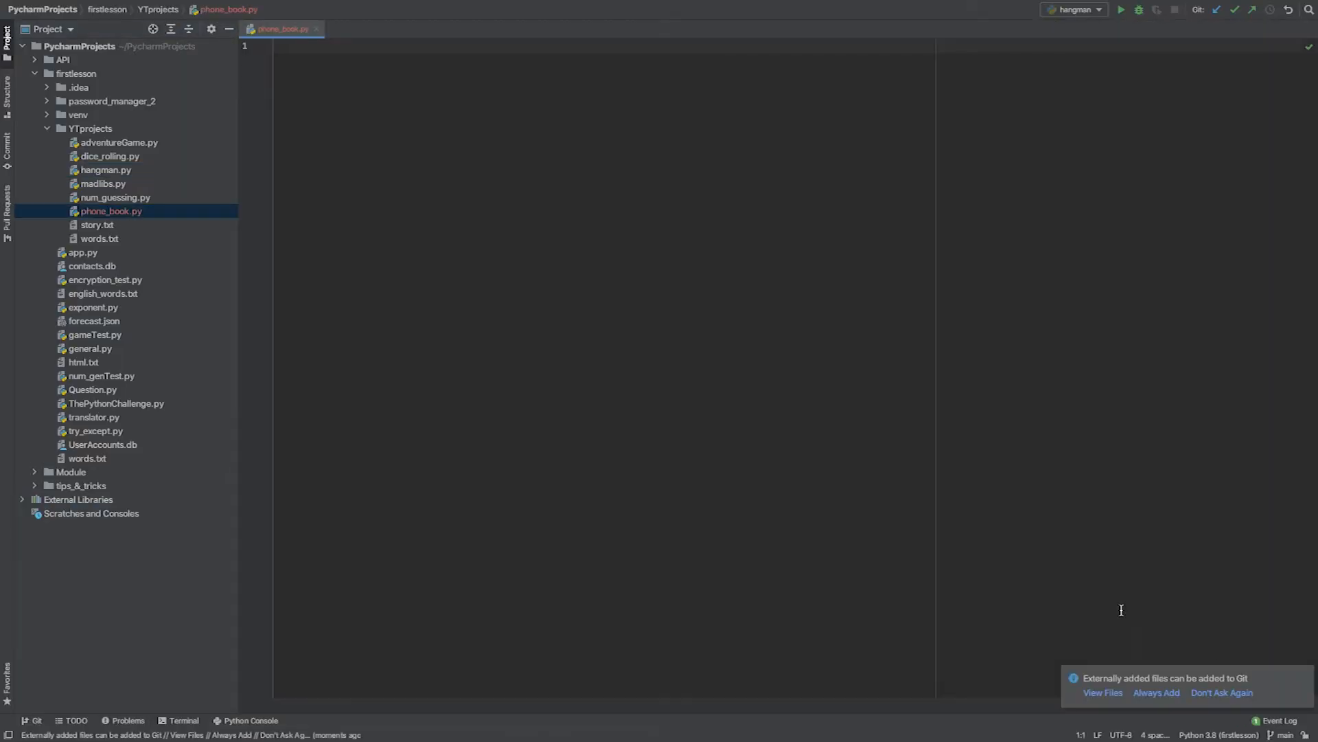
{"action": "type", "text": "import sqlite3"}
{"action": "type", "text": "import json"}
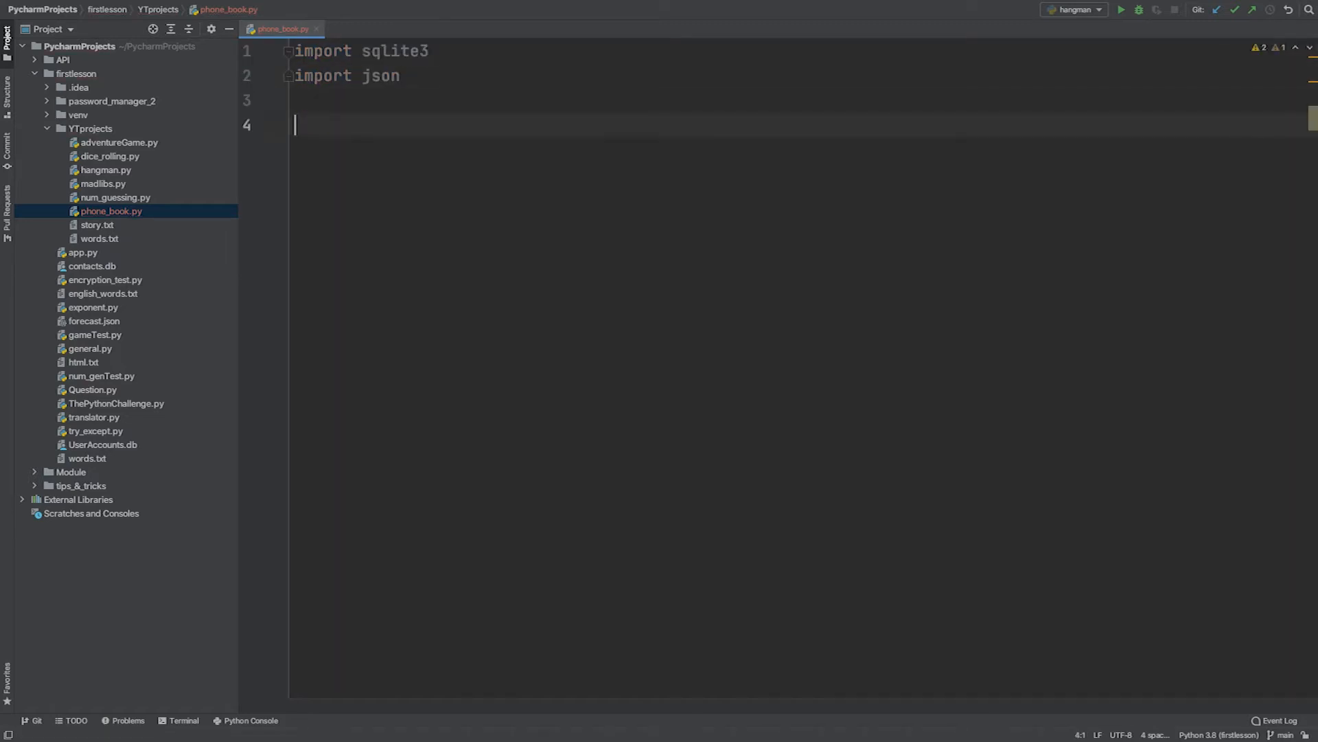
{"action": "type", "text": "# Connecting to DB"}
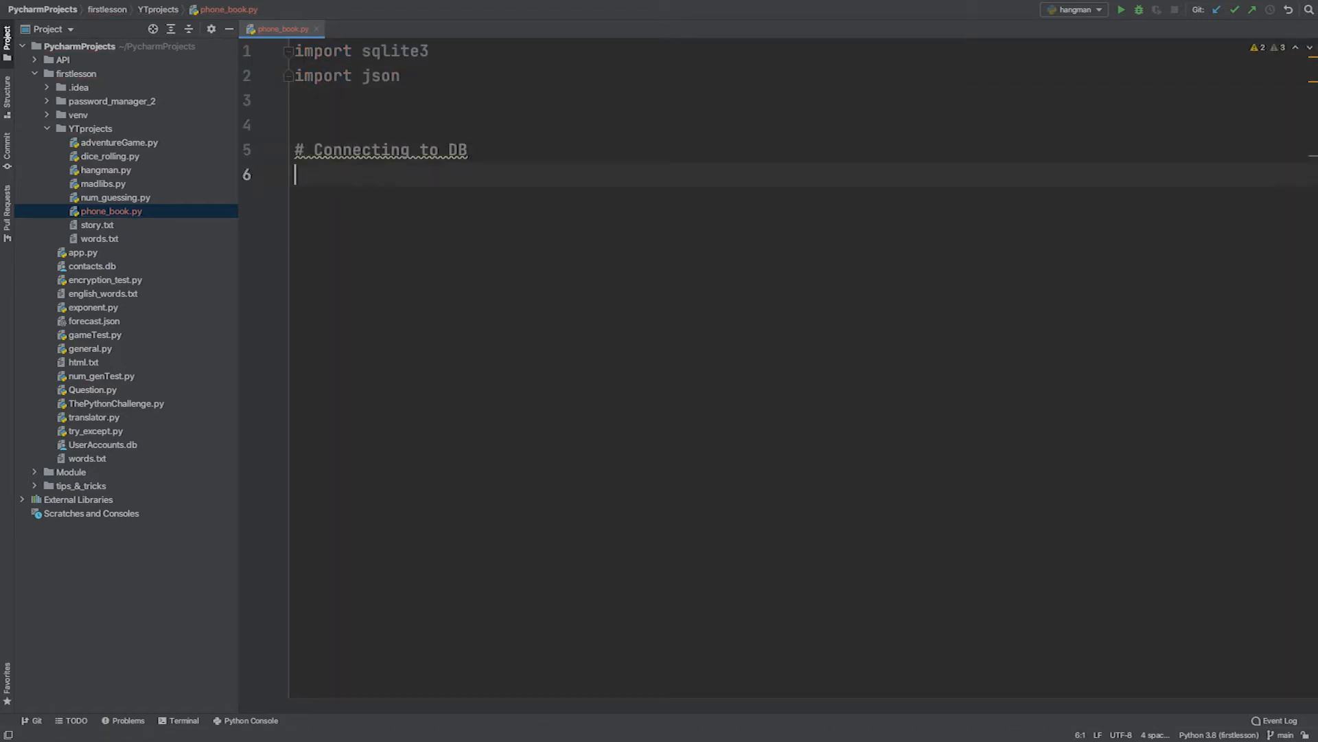
{"action": "type", "text": "conn = sqlite3.connect"}
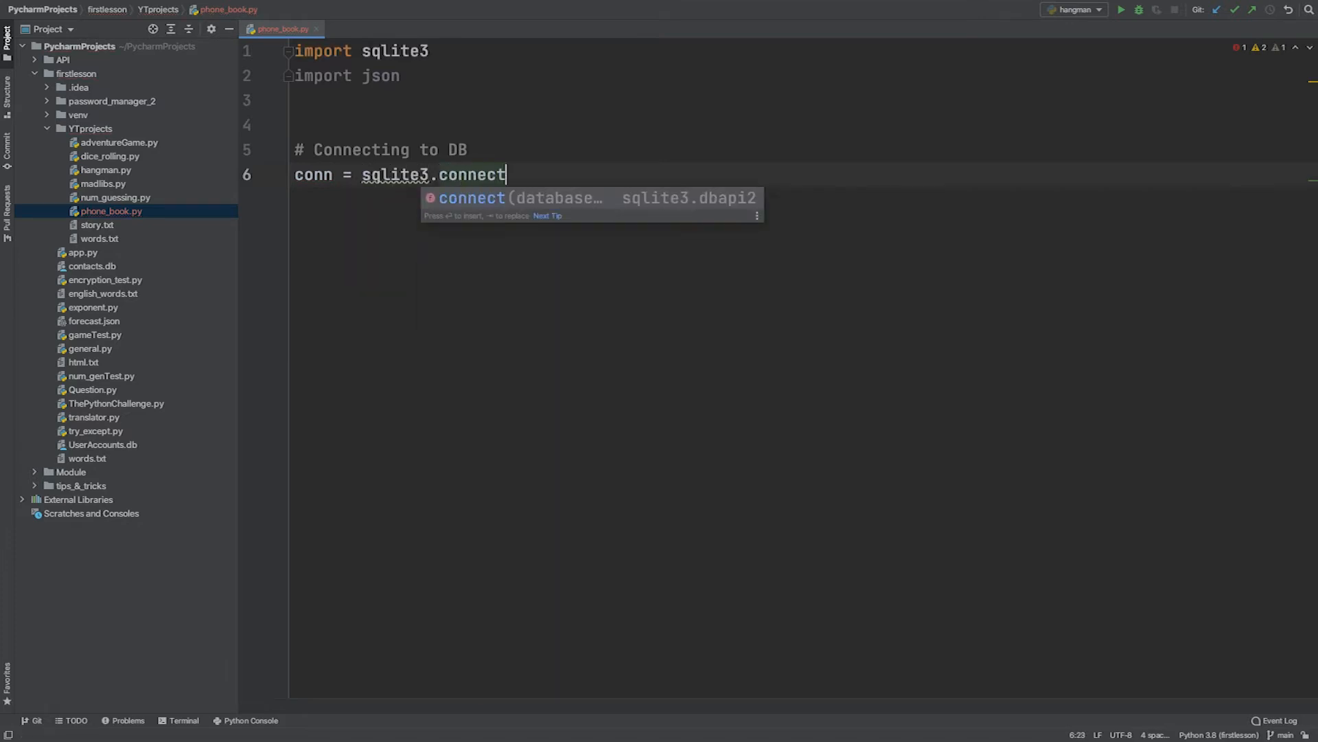
{"action": "type", "text": "(\"contacts.db\")"}
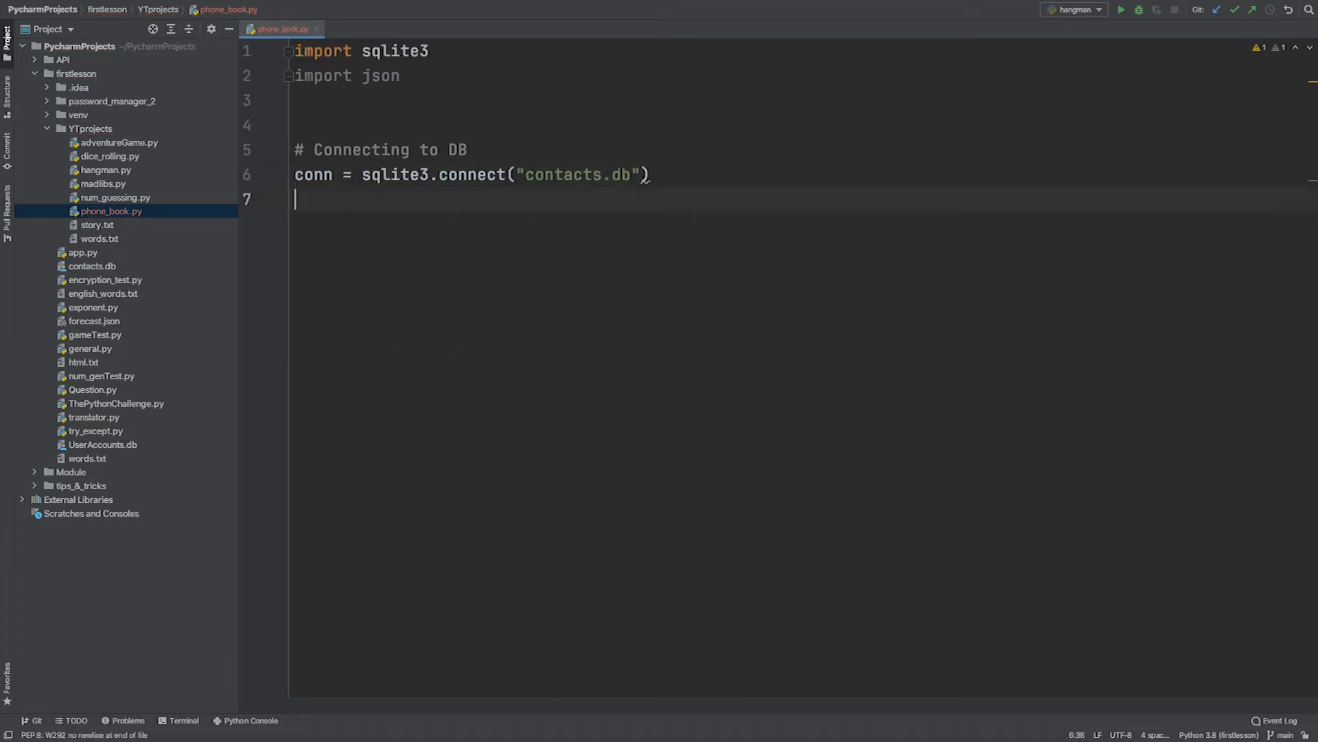
- Get cur = conn.cursor() and start the example dict with a contacts list for myName
{"action": "type", "text": "cur = conn.cursor()"}
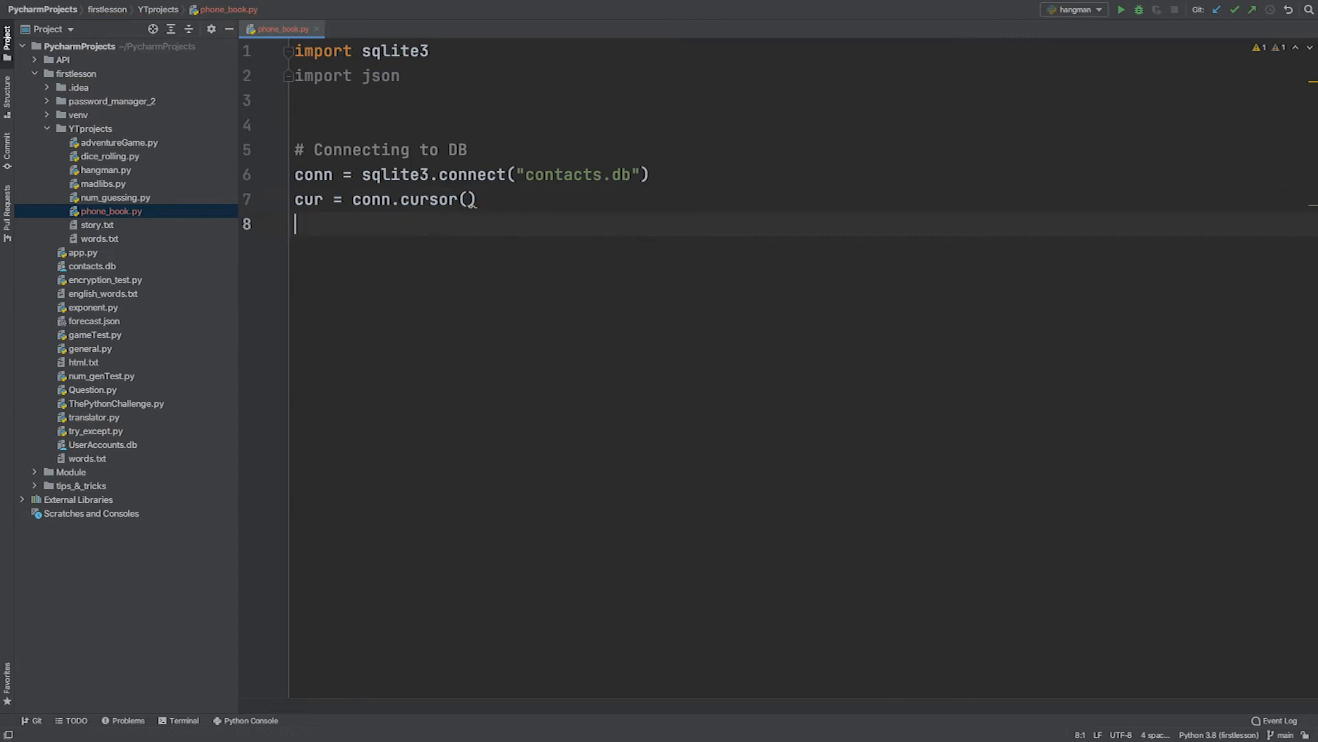
{"action": "type", "text": "# Data example"}
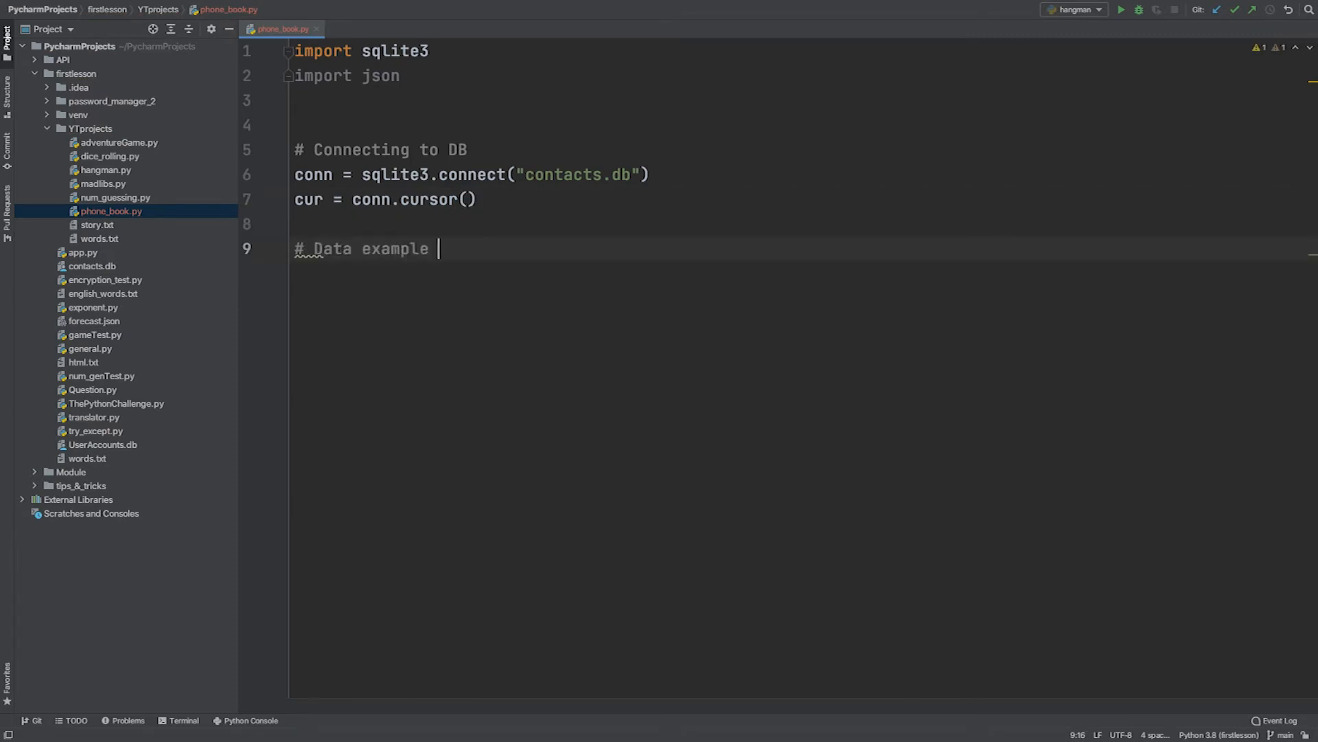
{"action": "type", "text": "example = {"}
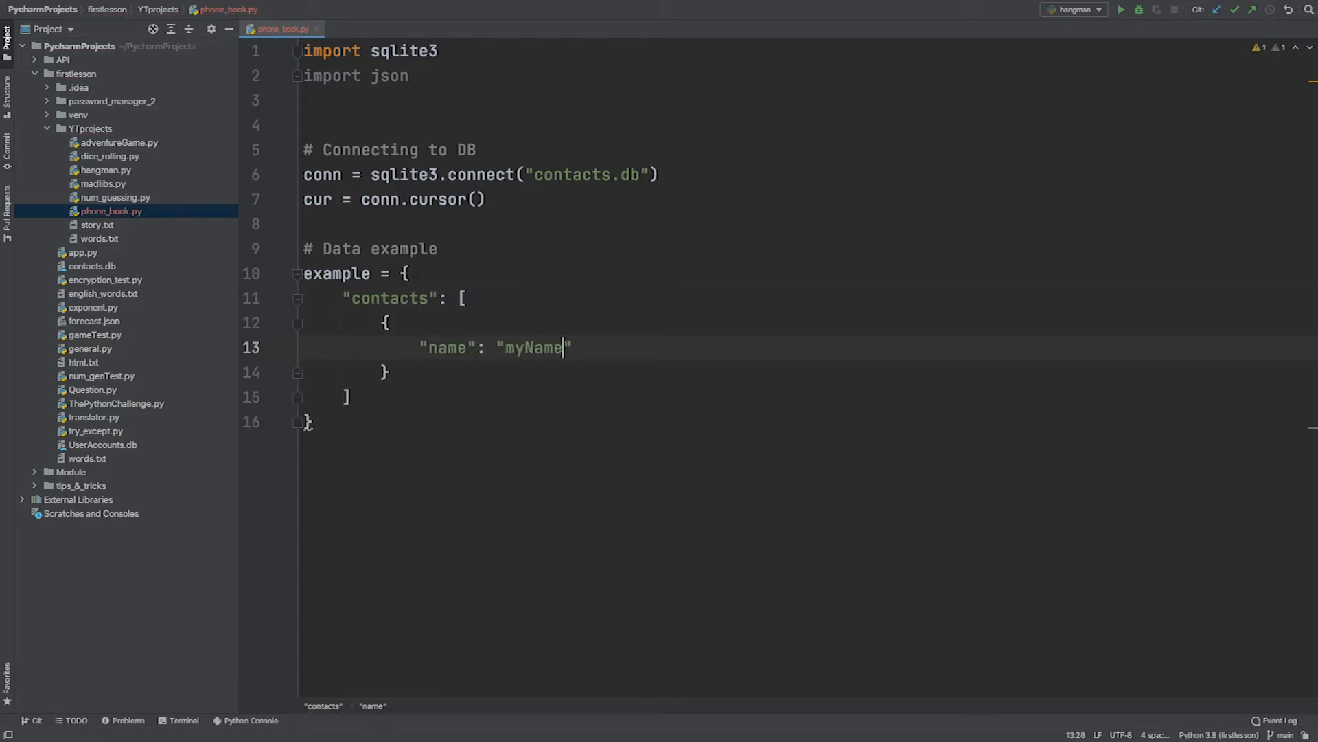
{"action": "type", "text": ","}
{"action": "type", "text": "\"home\": \""}
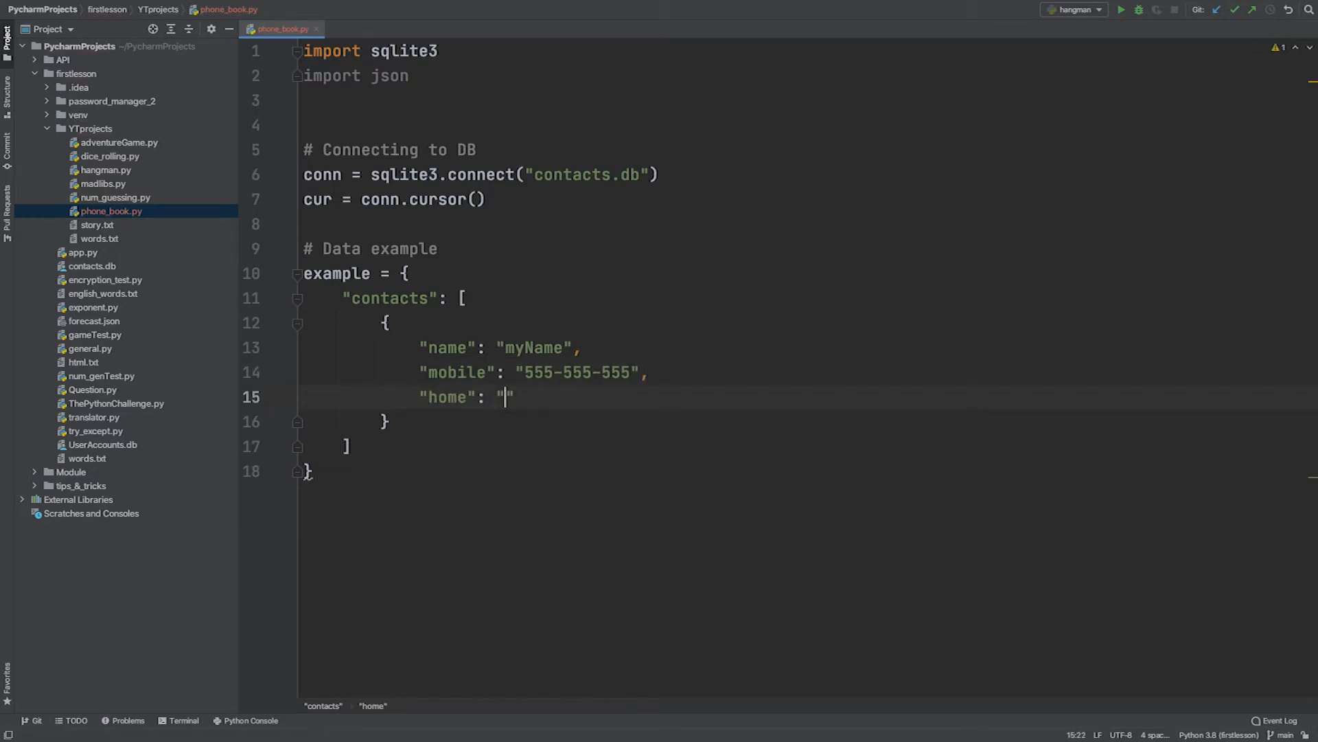
{"action": "type", "text": "87678393"}
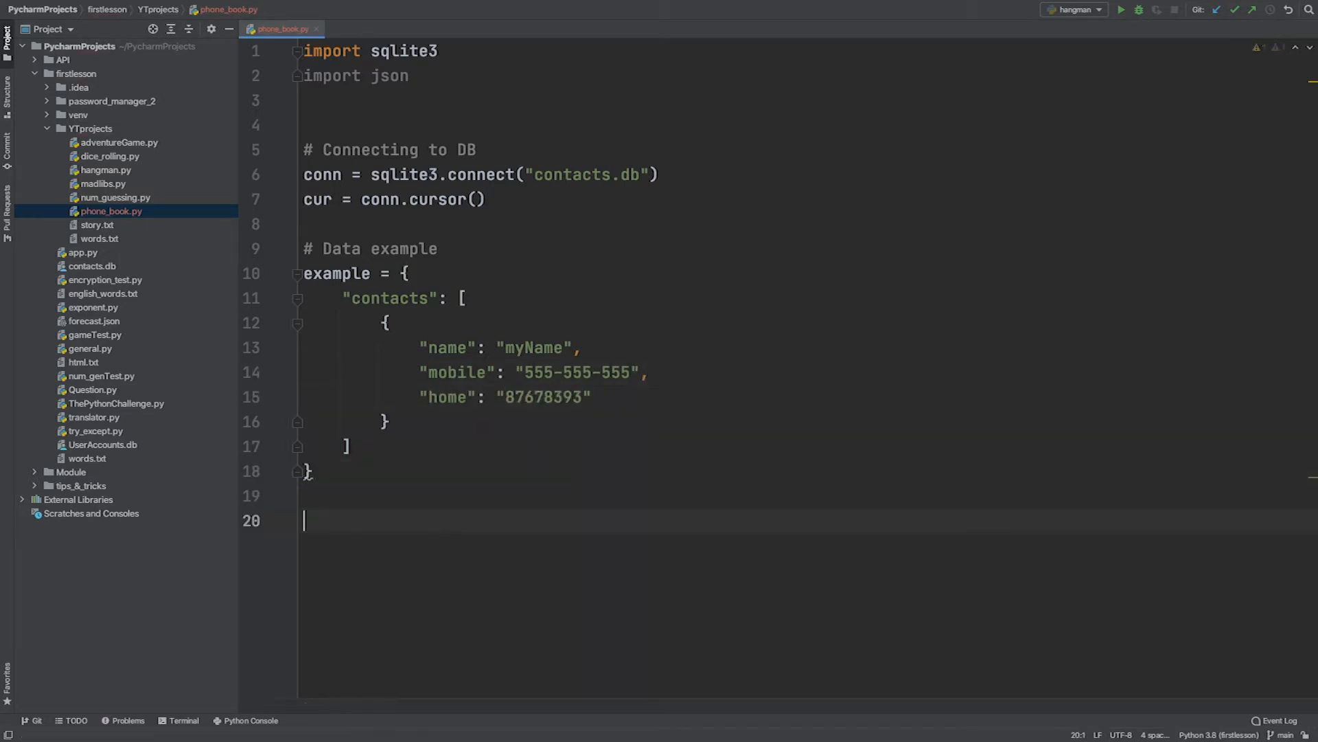
{"action": "type", "text": "# create table for database with columns name"}
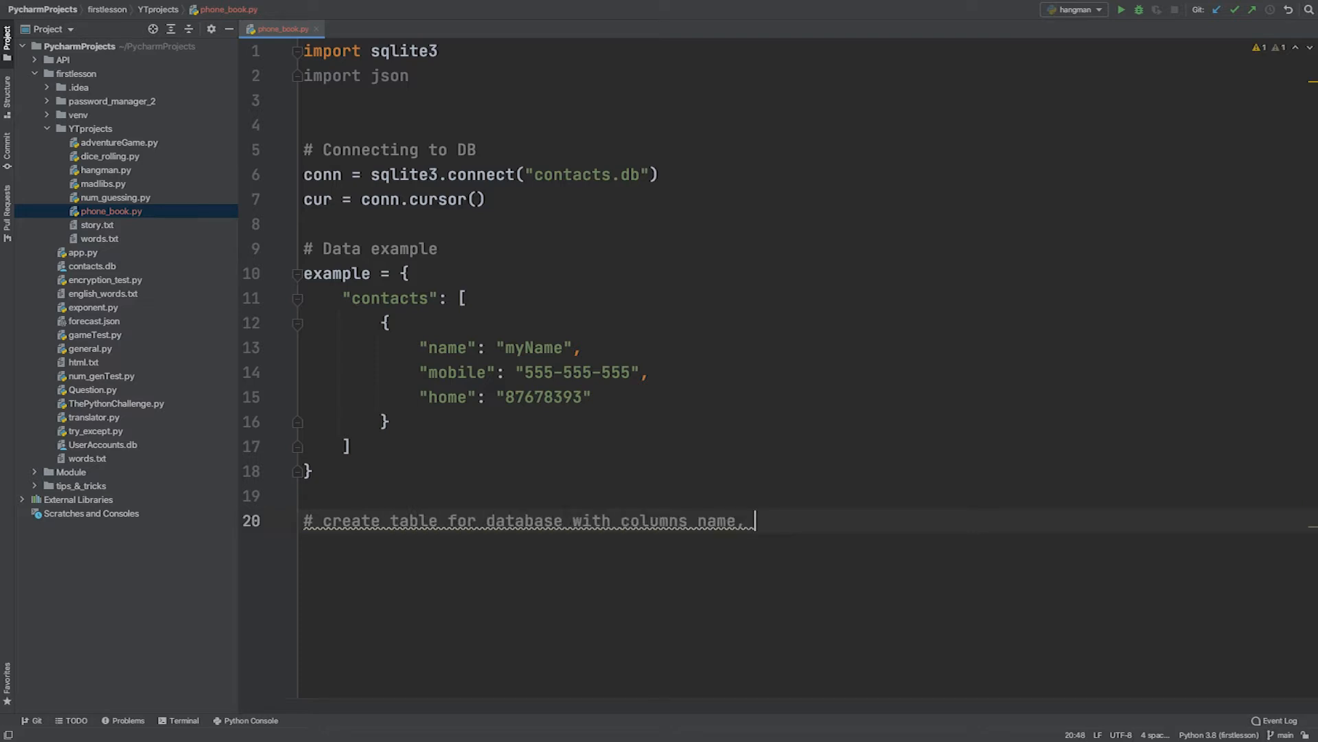
{"action": "type", "text": ", mobile and home"}
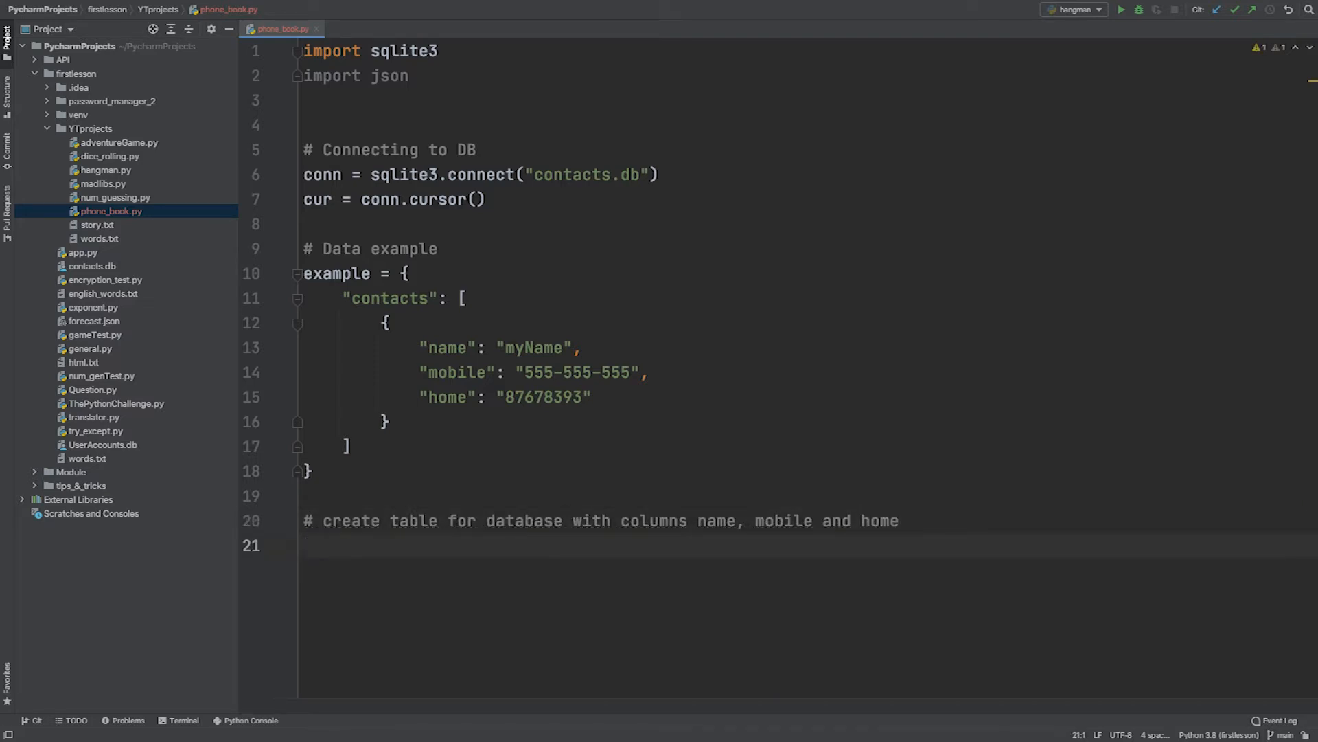
{"action": "type", "text": "cur.execute(\"\")"}
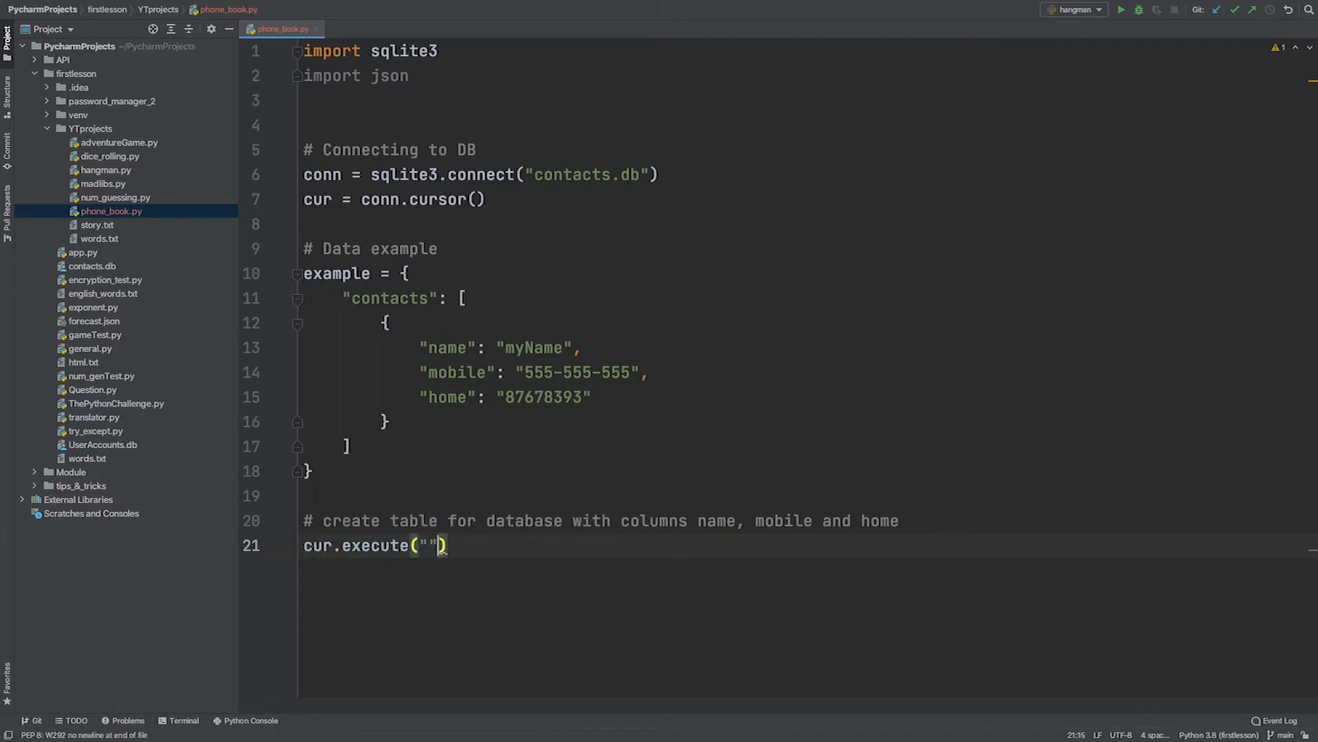
{"action": "type", "text": "\"\"\"CREATE TABLE contac\"\""}
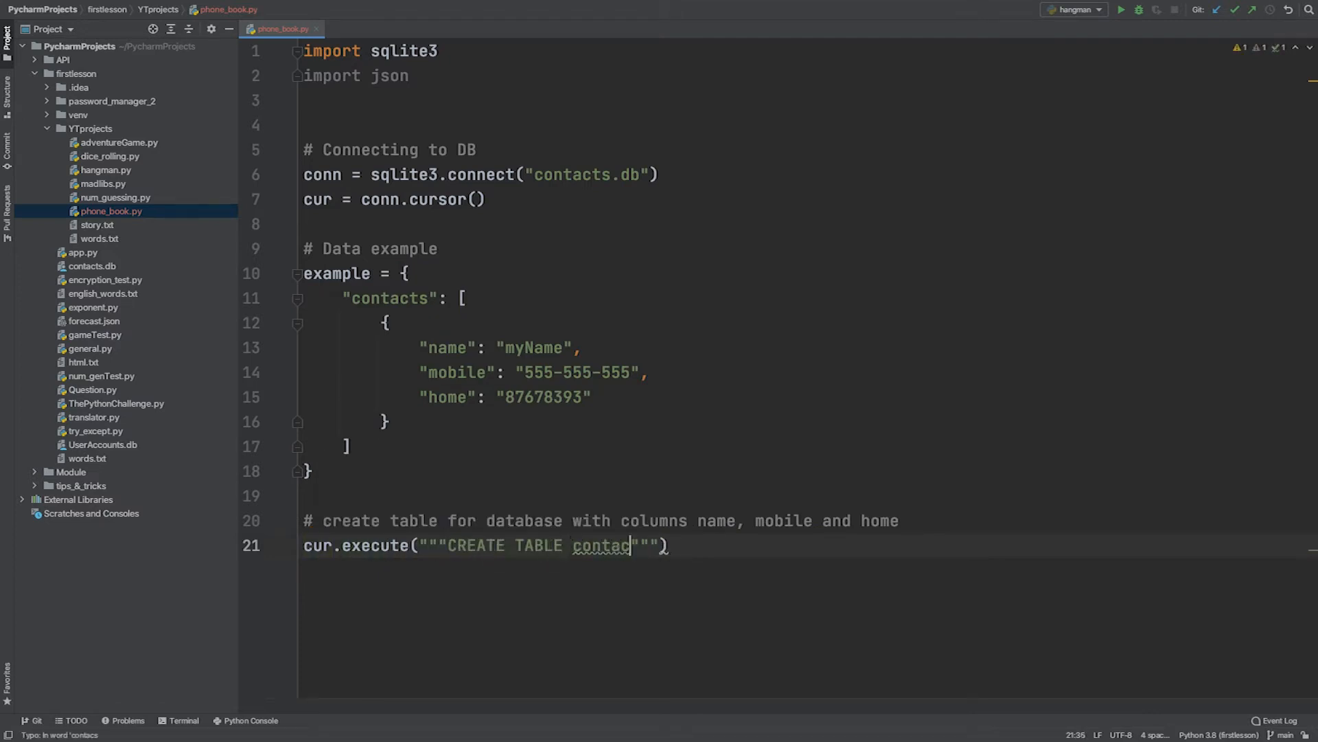
{"action": "type", "text": "s ()"}
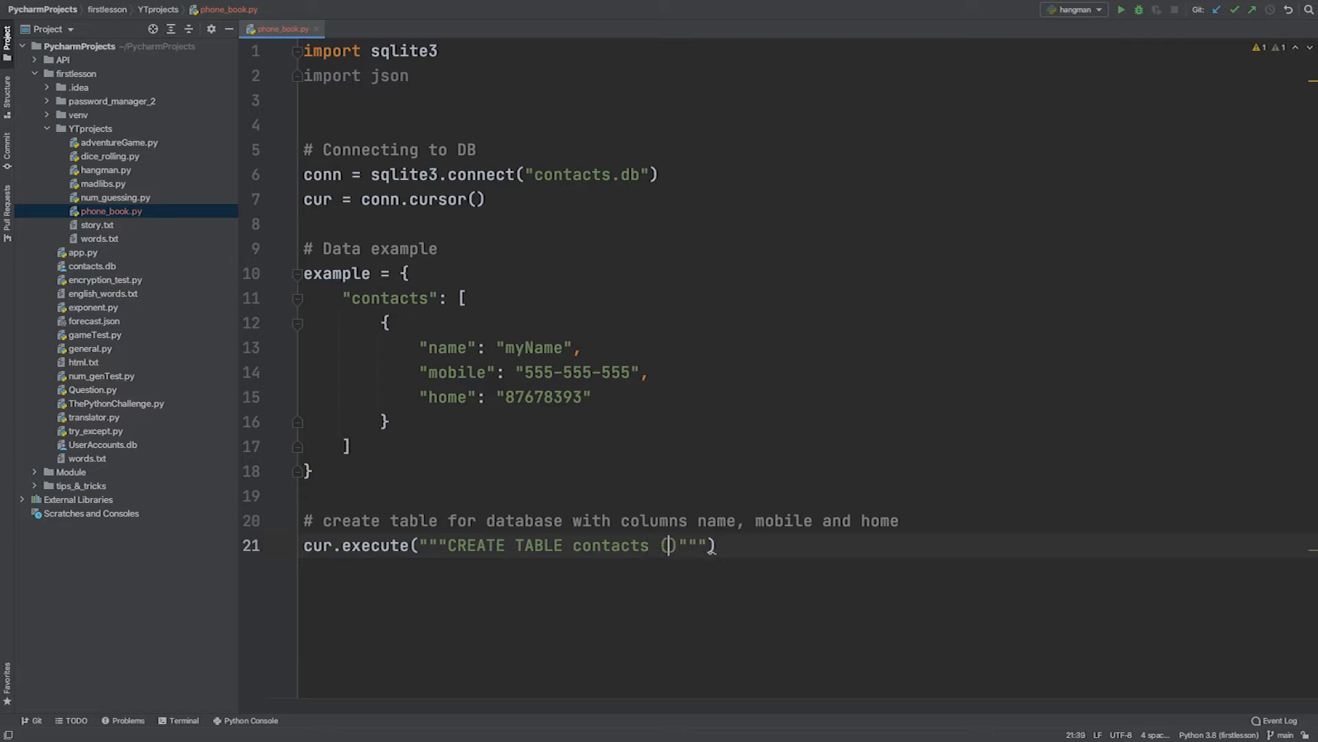
{"action": "type", "text": "\"id\" INTEGER NOT NULL,"}
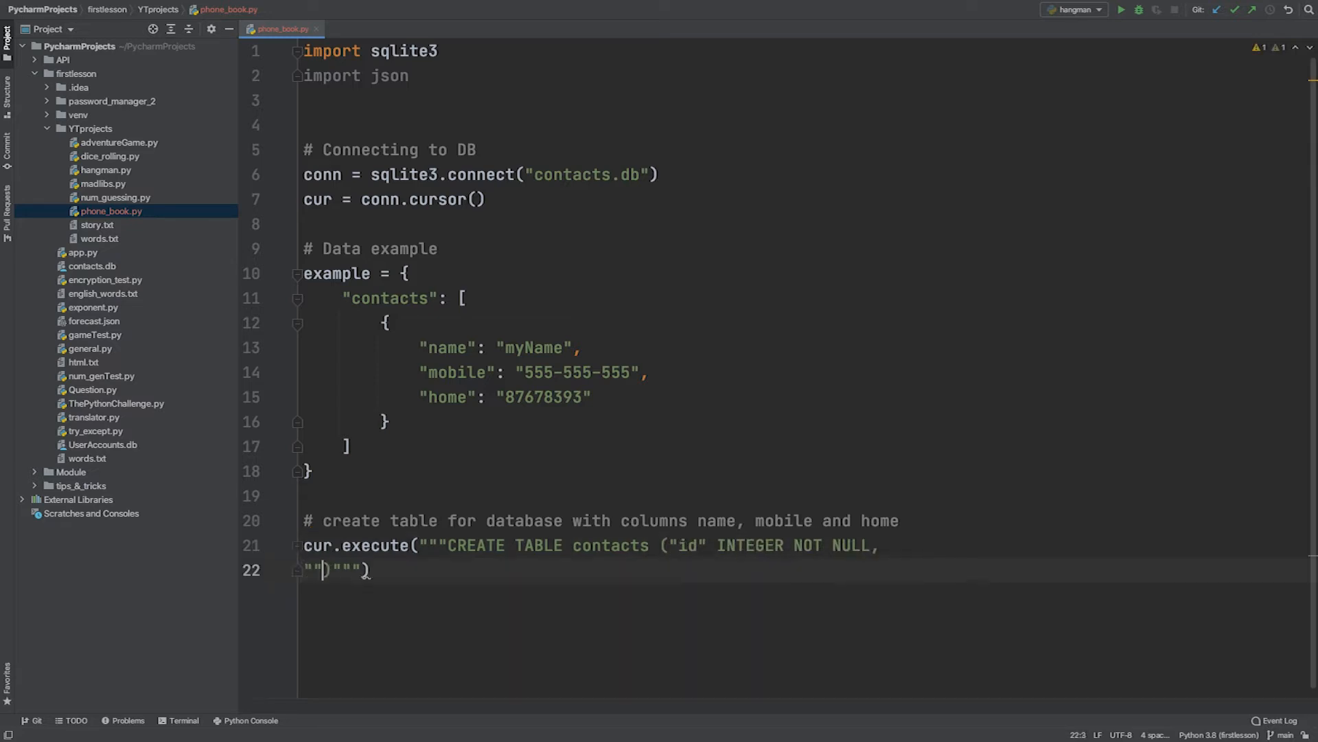
{"action": "type", "text": "\"name\" TEXT NOT NULL,"}
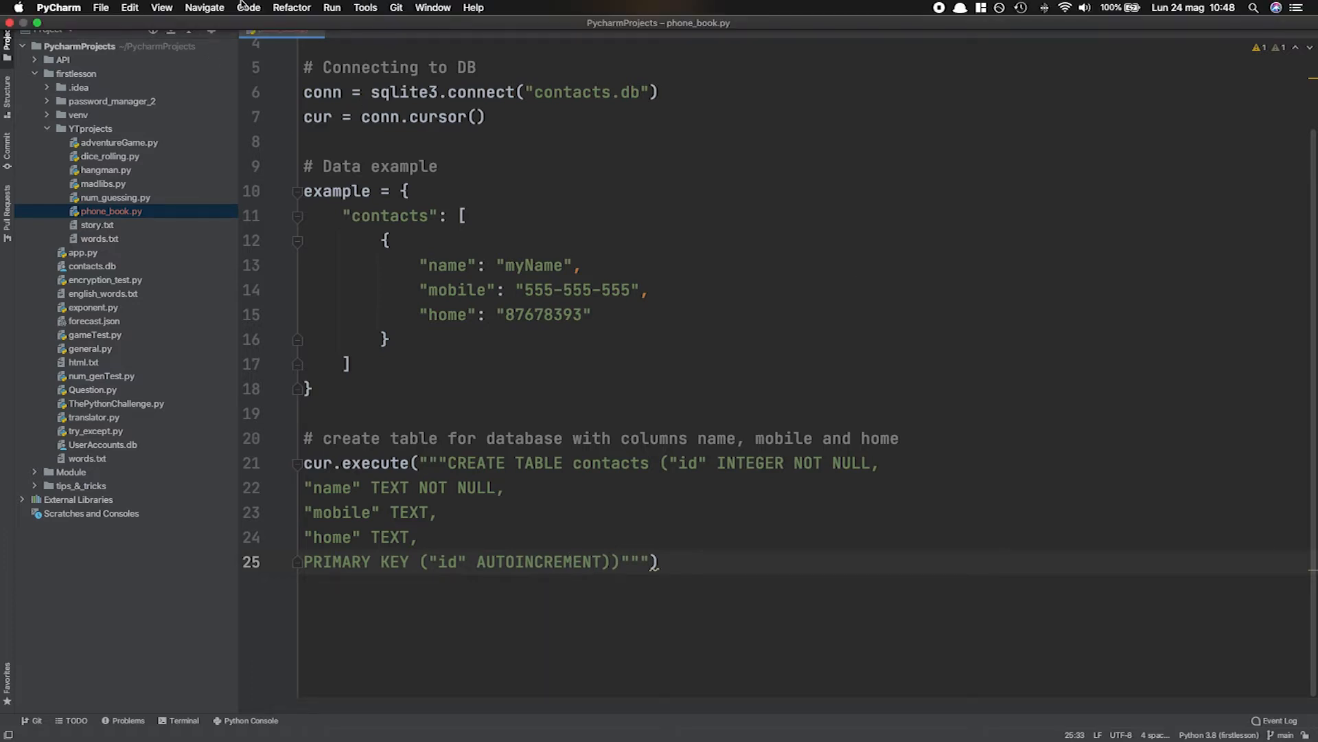
- Run phone_book.py so the contacts table is created successfully
{"action": "left_click", "coordinate": [331, 8]}
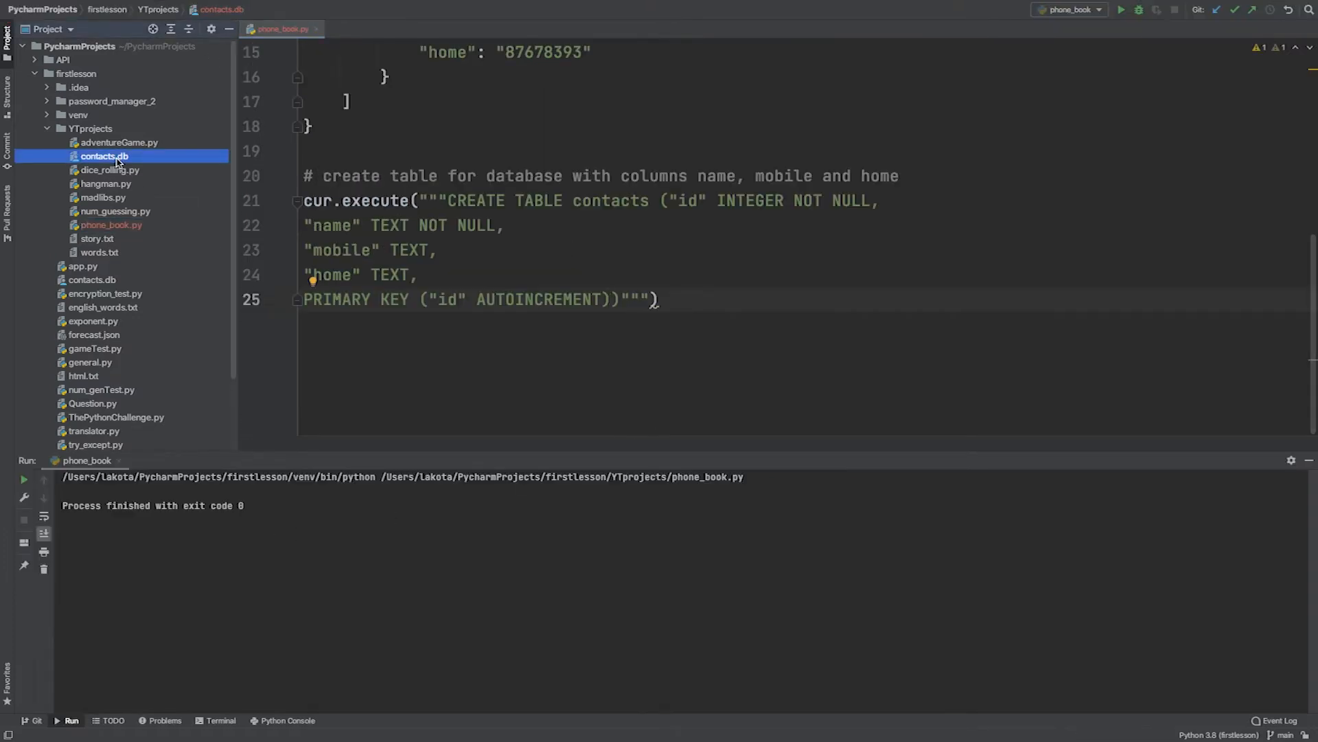